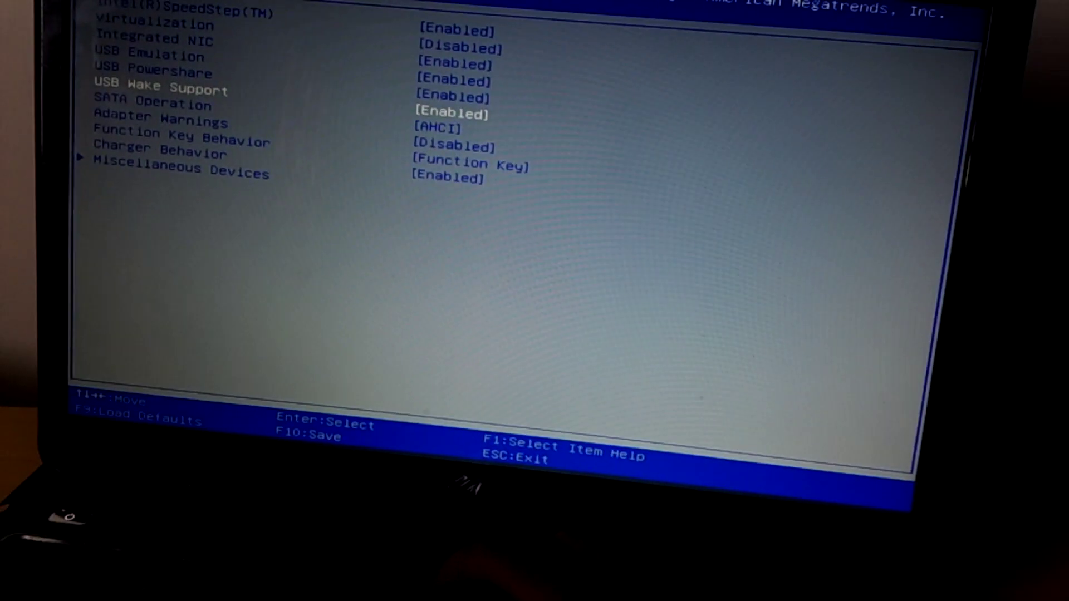
- Request saving the BIOS configuration and resetting the system via F10
{"action": "key", "text": "F10"}
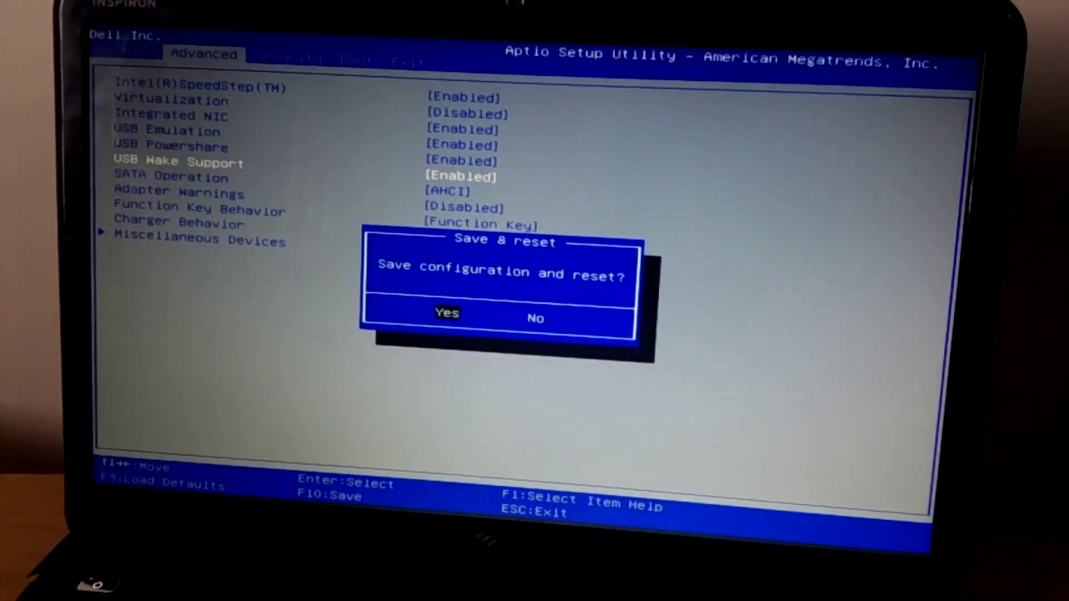